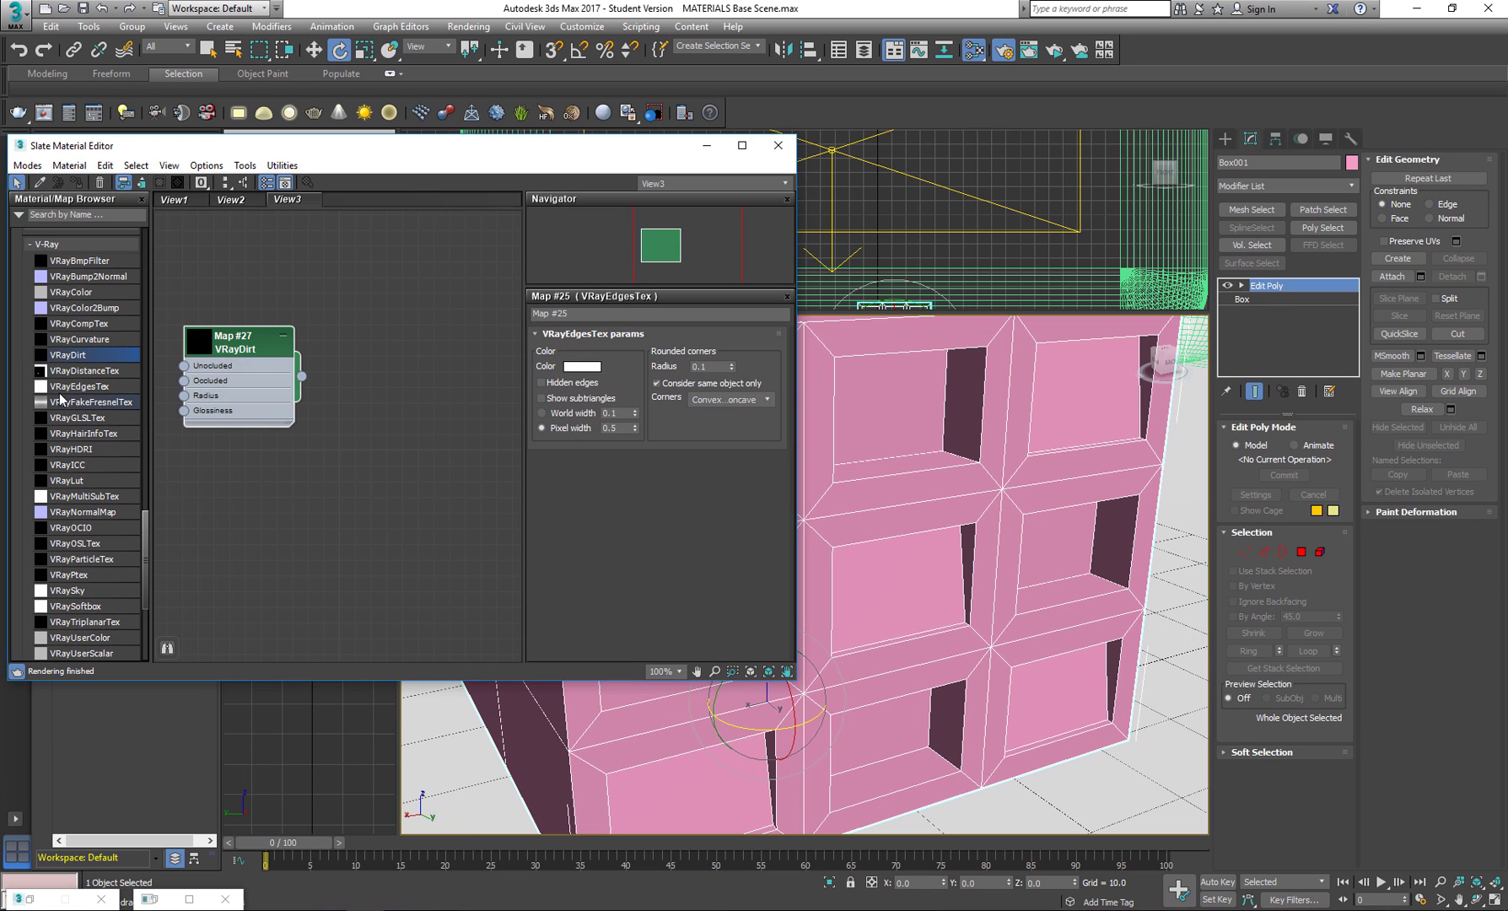
Add a VRayMtl material to the node graph to receive the VRayDirt map on diffuse.
scroll("down", 3)
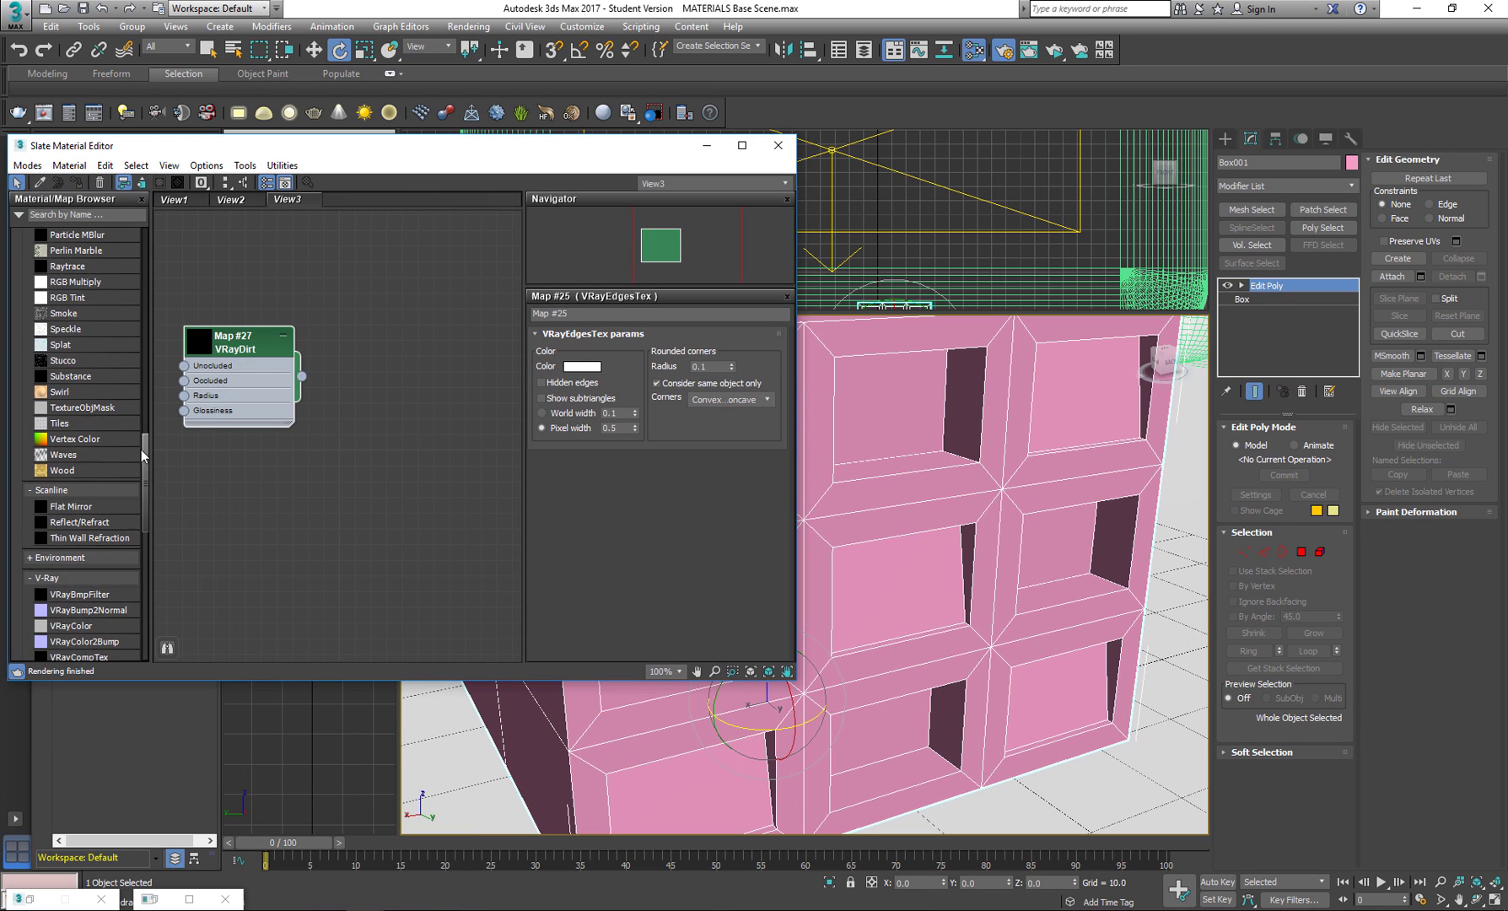
scroll("down", 3)
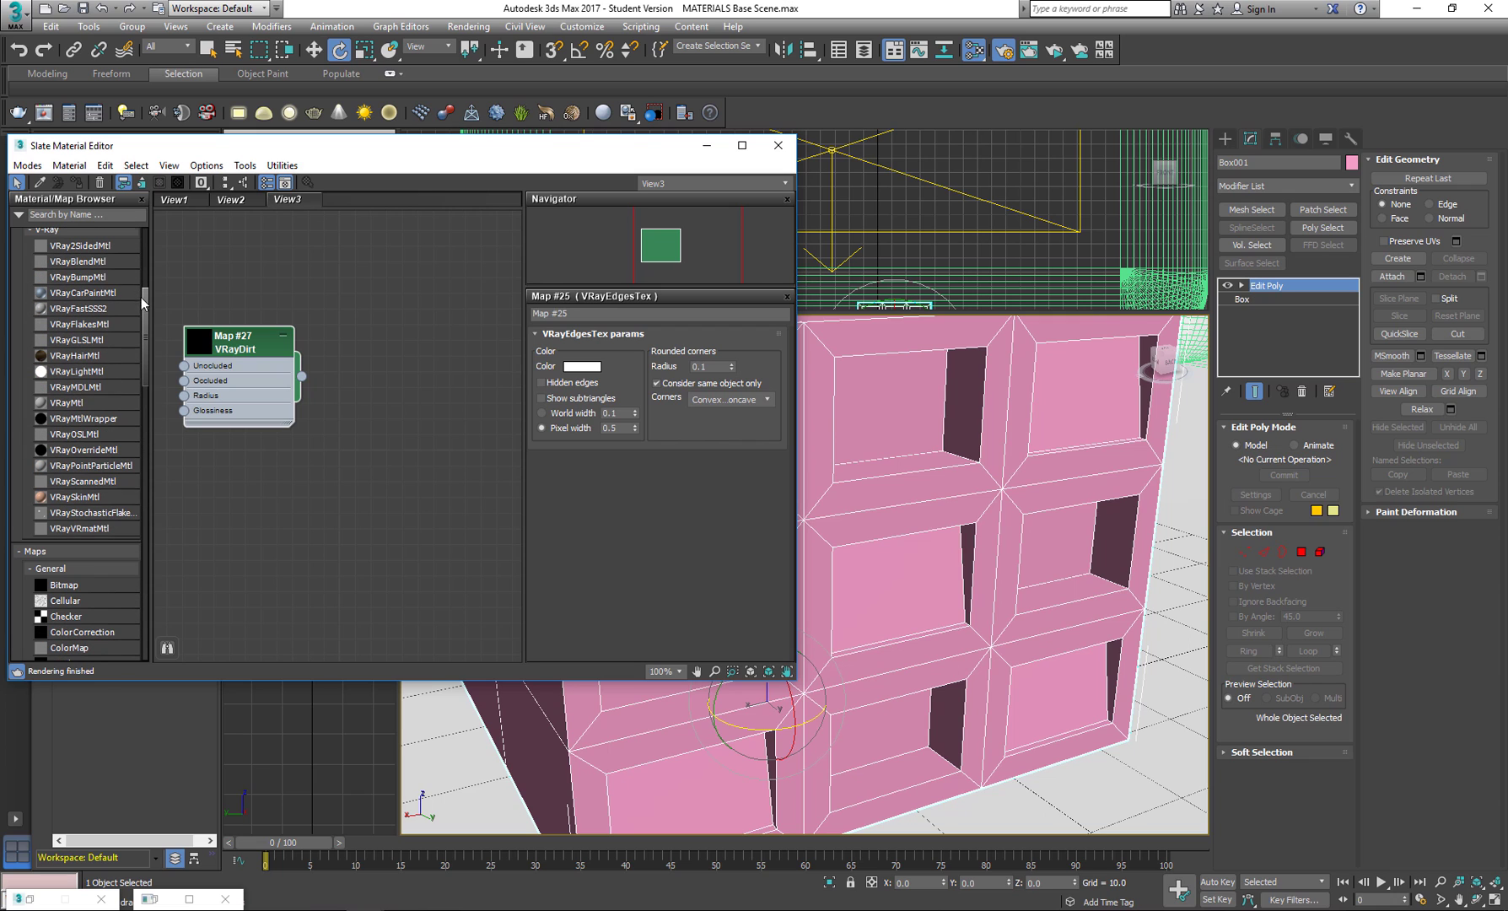
double_click(71, 402)
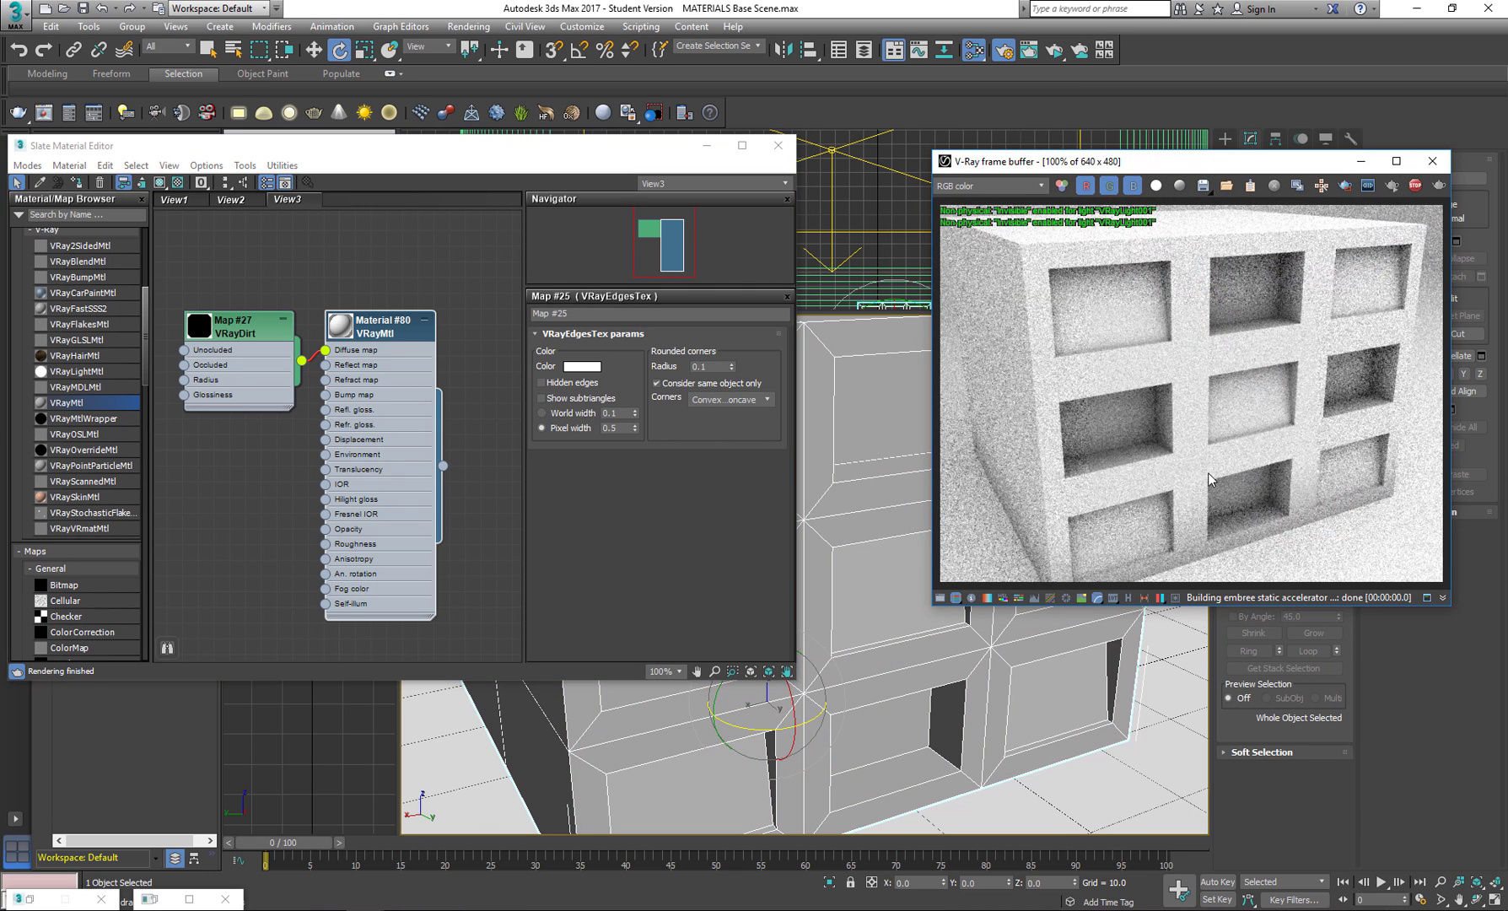
Show the VRayDirt map's parameters, with radius 5.0, in the Parameter Editor.
left_click(238, 327)
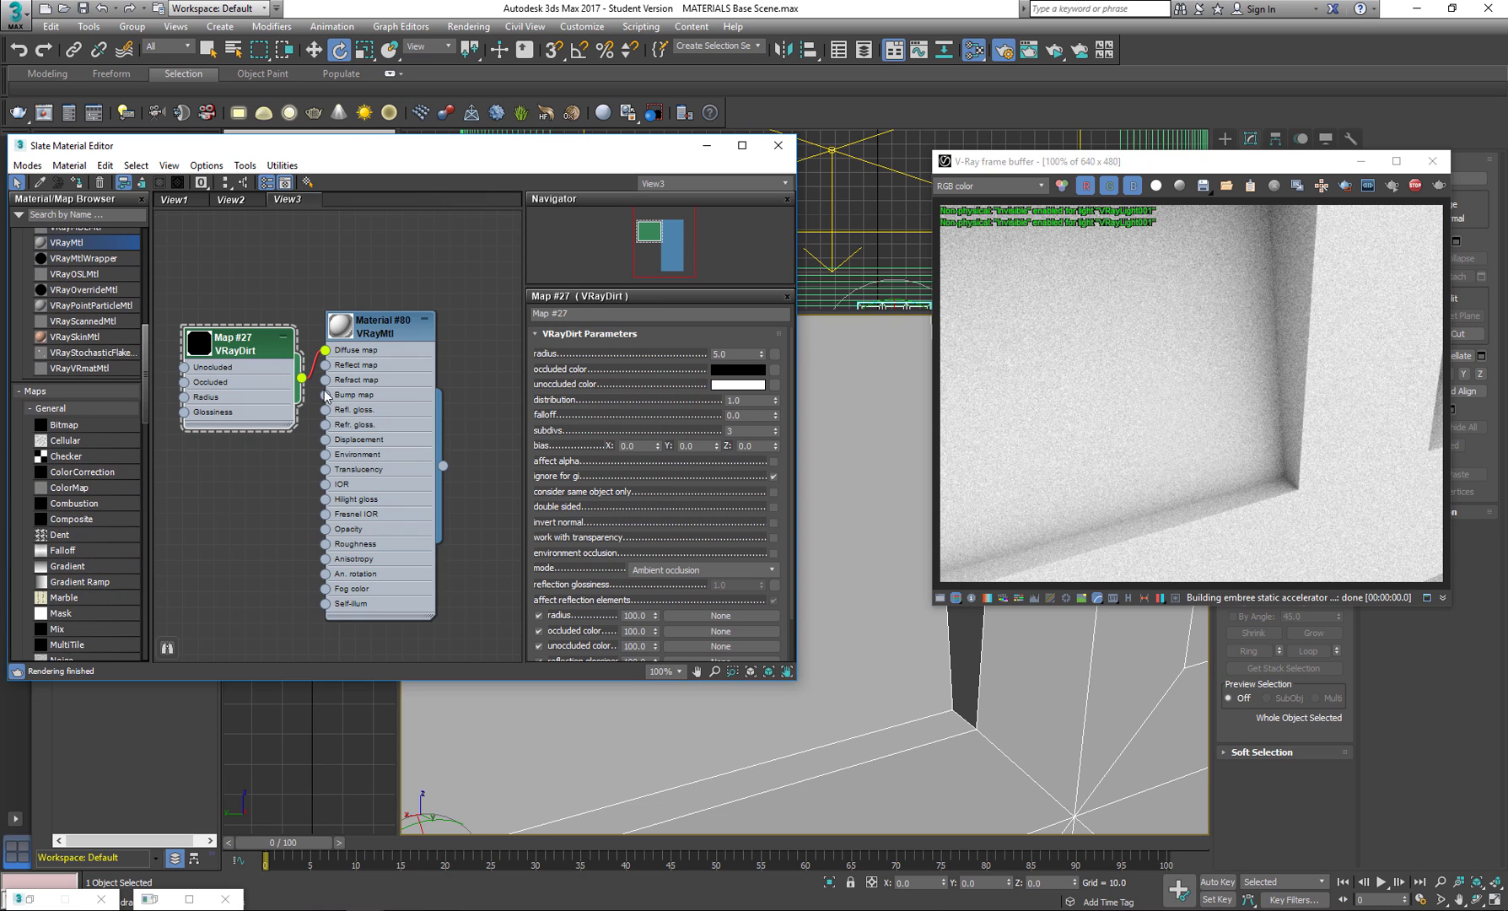
Place a Cellular map into the node graph to feed the VRayMtl diffuse.
left_click_drag(240, 336, 207, 365)
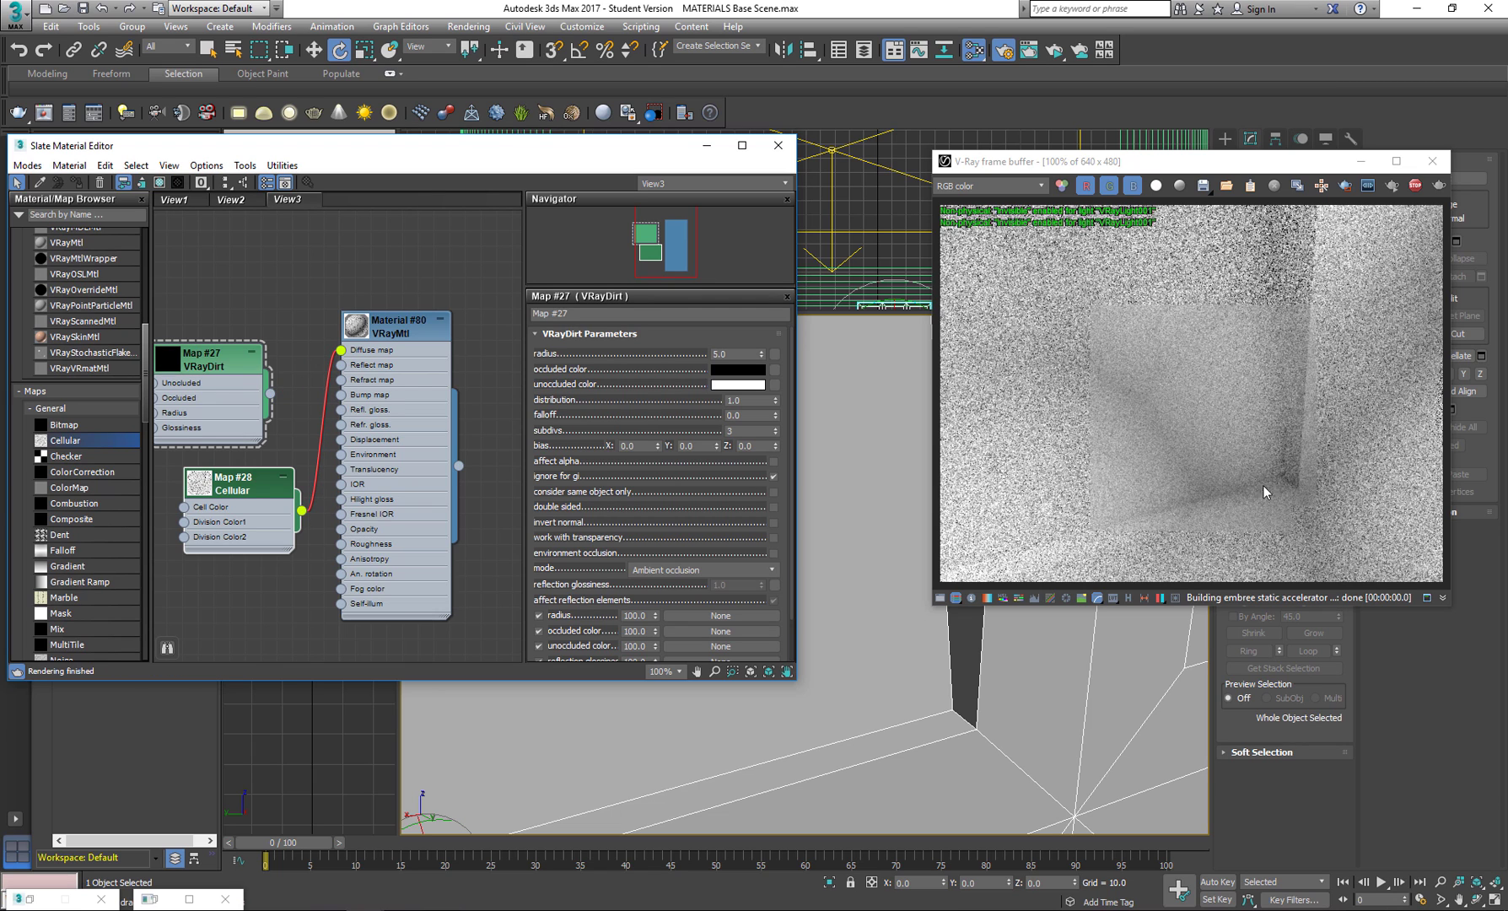
Set the Cellular map's cell size to 0.5.
left_click(231, 481)
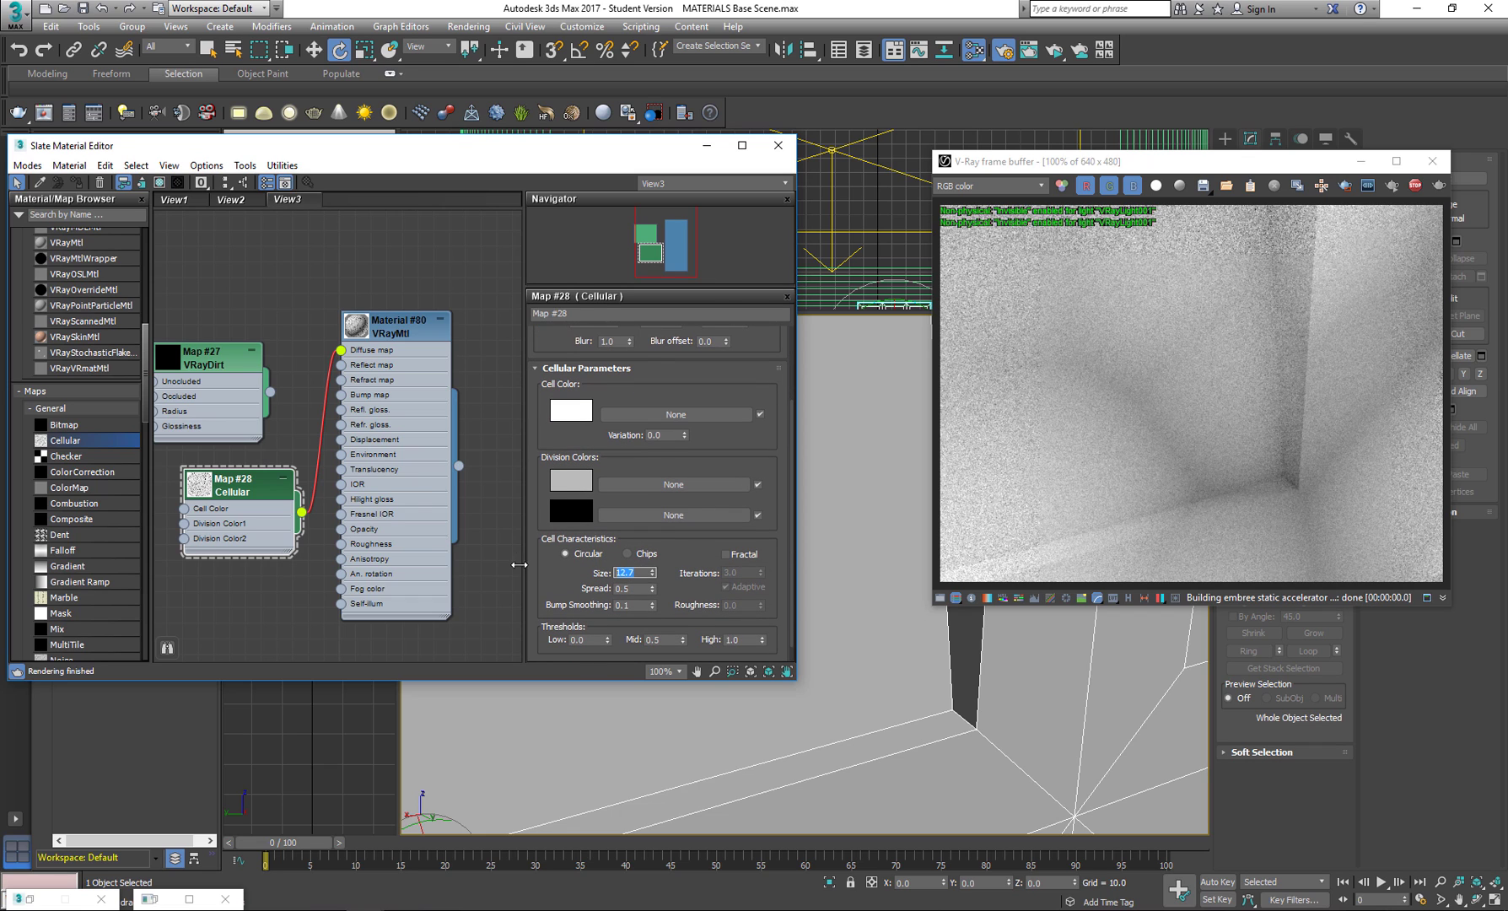
type("0.5")
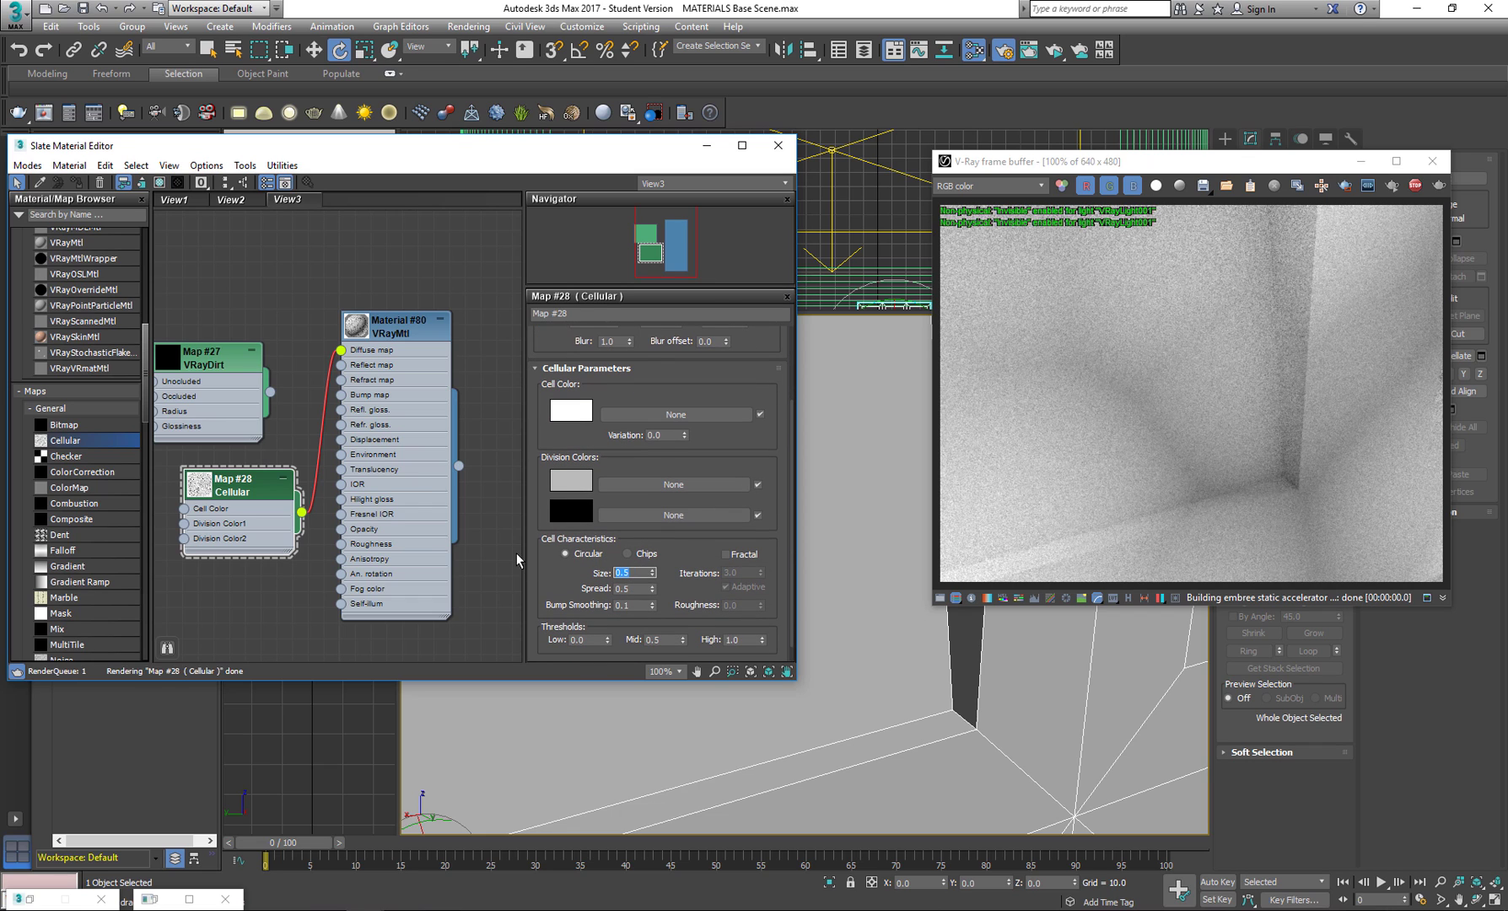